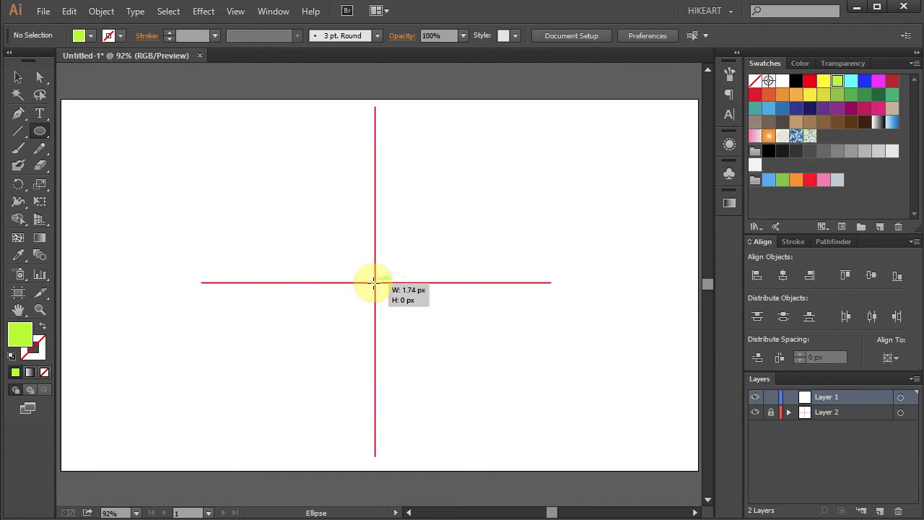
Shift-drag from the guide intersection to draw a round yellow-green circle, resizing it
left_click_drag(374, 280, 364, 328)
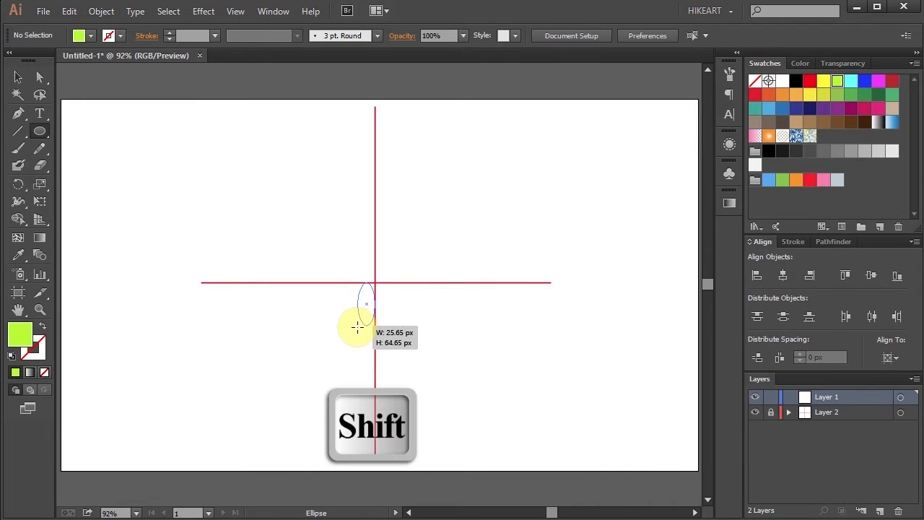
left_click_drag(368, 304, 353, 332)
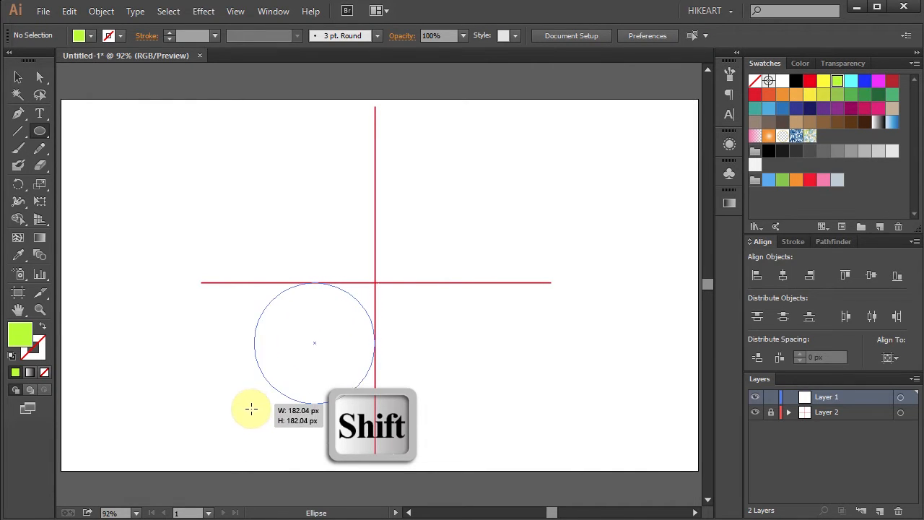
left_click_drag(251, 410, 334, 353)
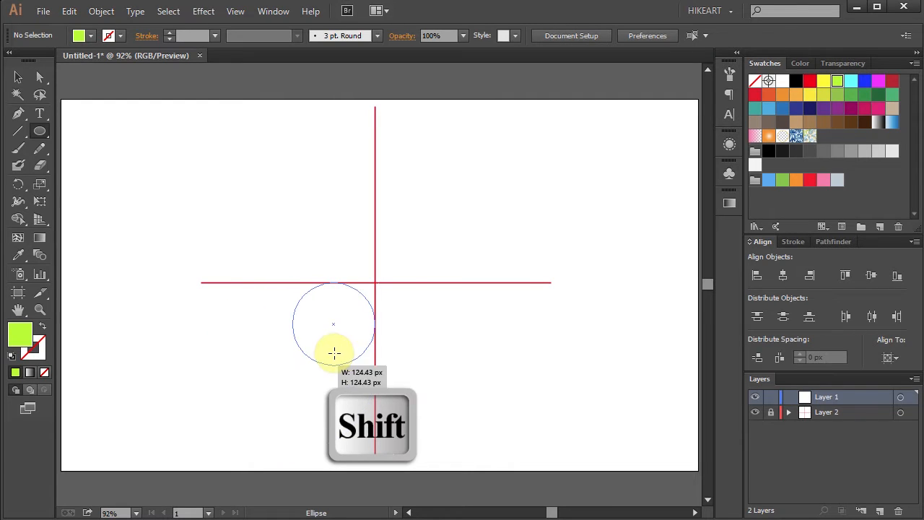
left_click_drag(334, 353, 435, 337)
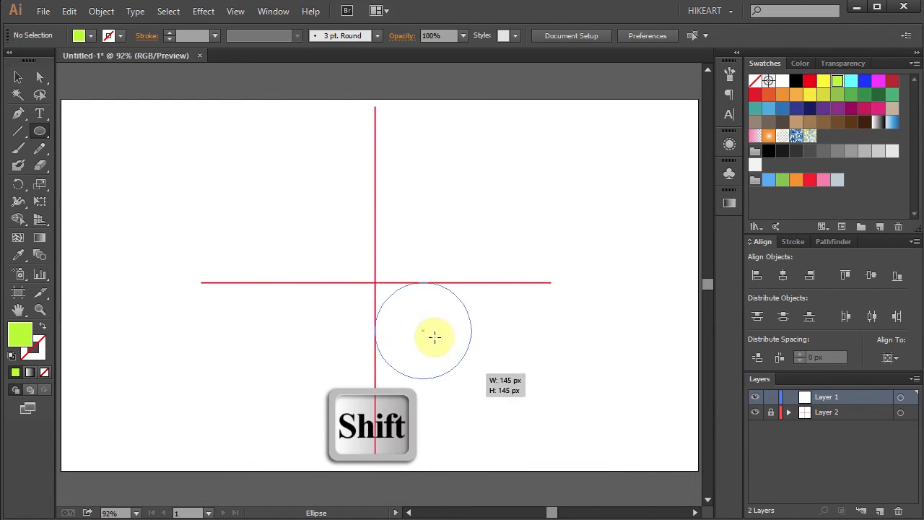
left_click_drag(433, 336, 206, 152)
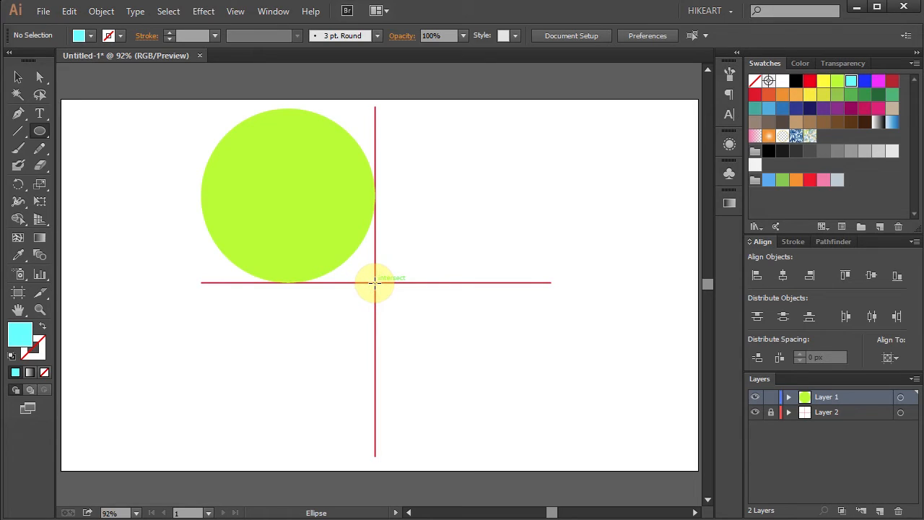
Shift+Alt-drag a cyan circle centred on the guide intersection and bring up Transparency settings
left_click_drag(374, 280, 401, 310)
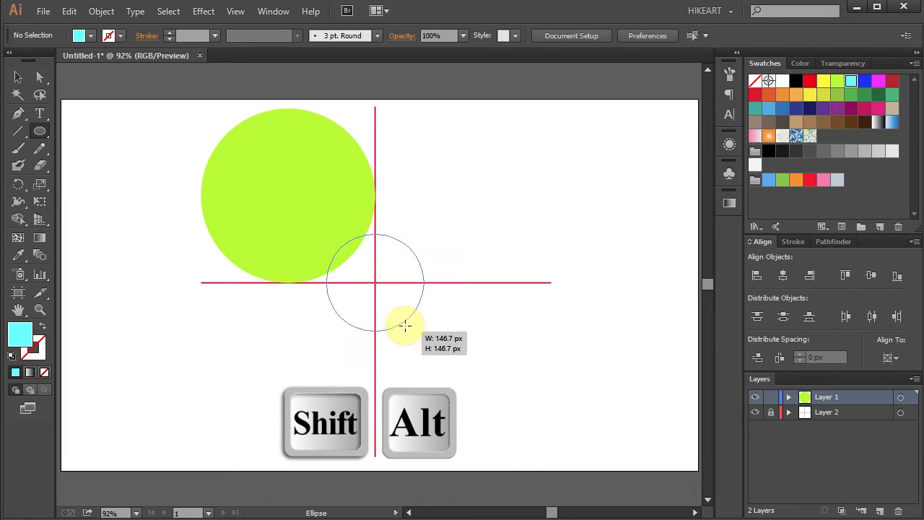
left_click_drag(404, 325, 430, 324)
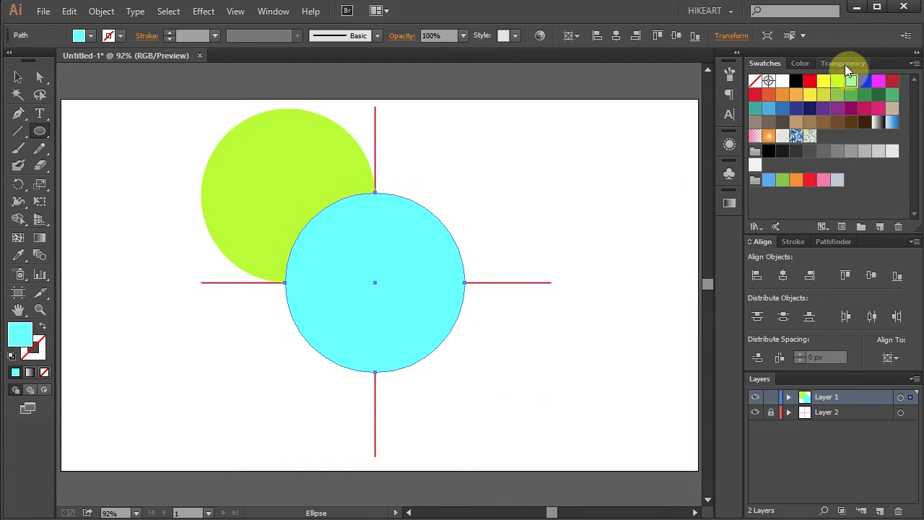
left_click(879, 81)
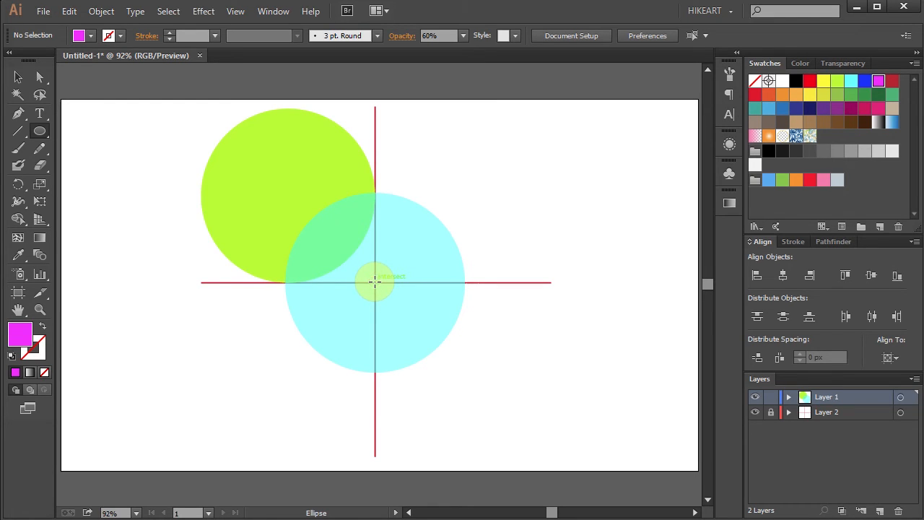
Ctrl+Shift-drag a magenta circle out from the guide intersection, enlarging then shrinking it
left_click_drag(374, 281, 418, 318)
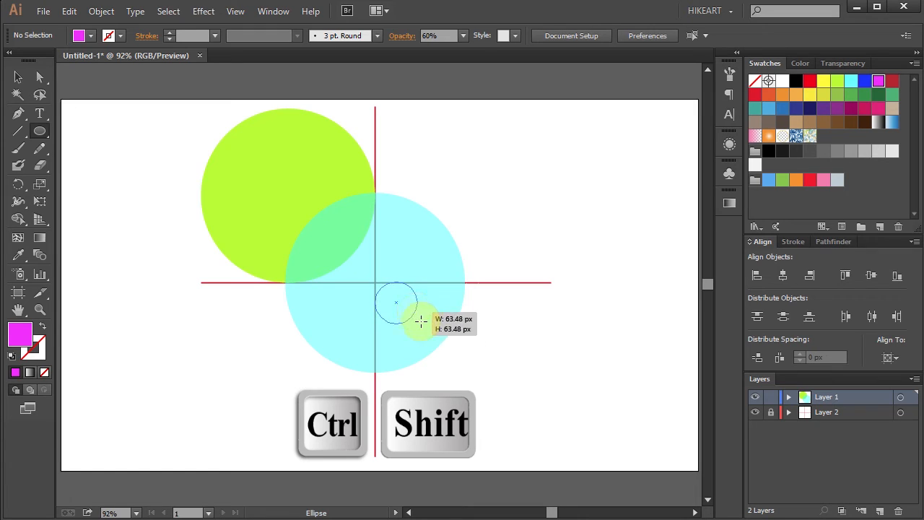
left_click_drag(421, 323, 427, 327)
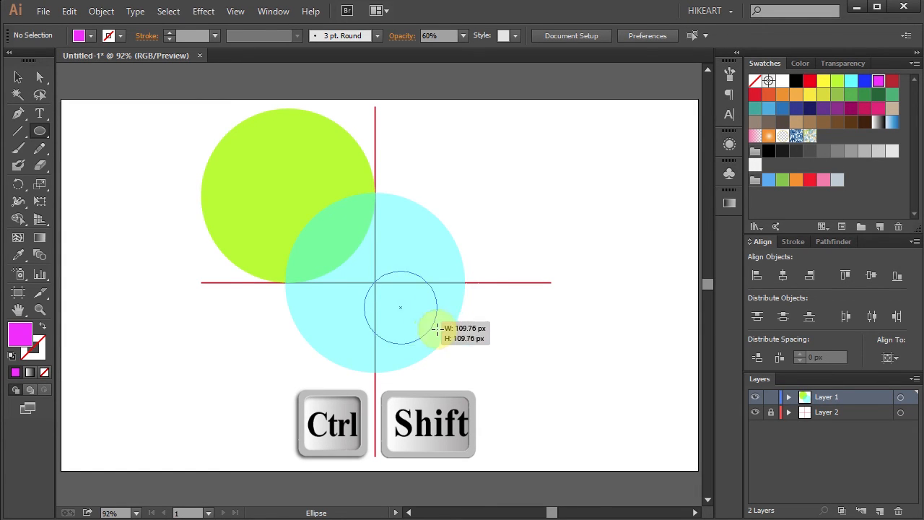
left_click_drag(401, 309, 476, 201)
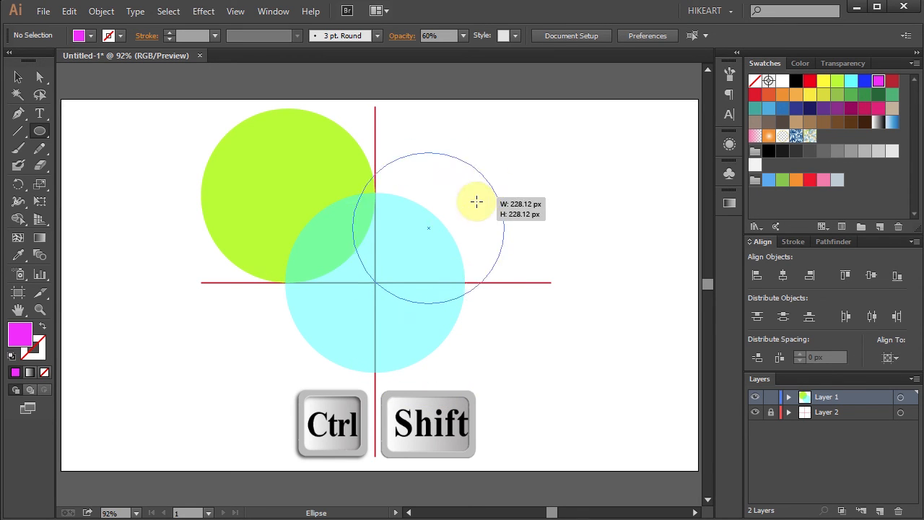
left_click_drag(476, 203, 394, 295)
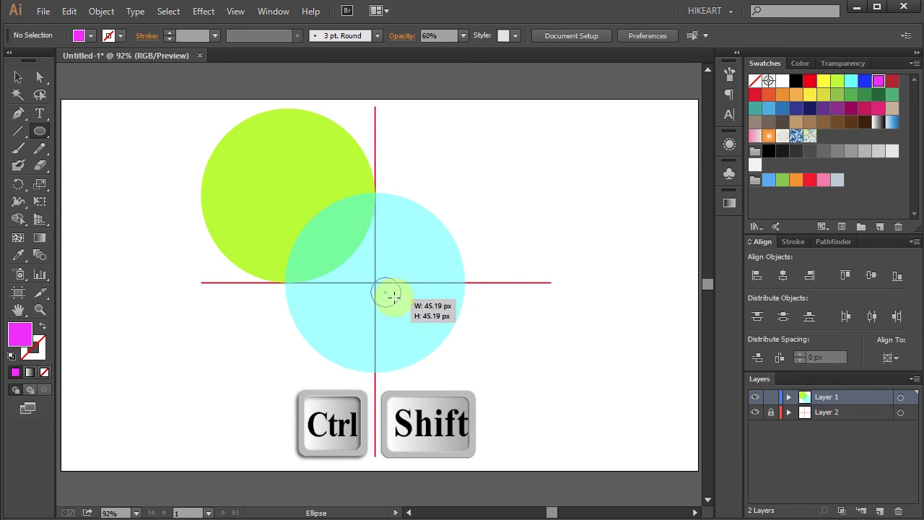